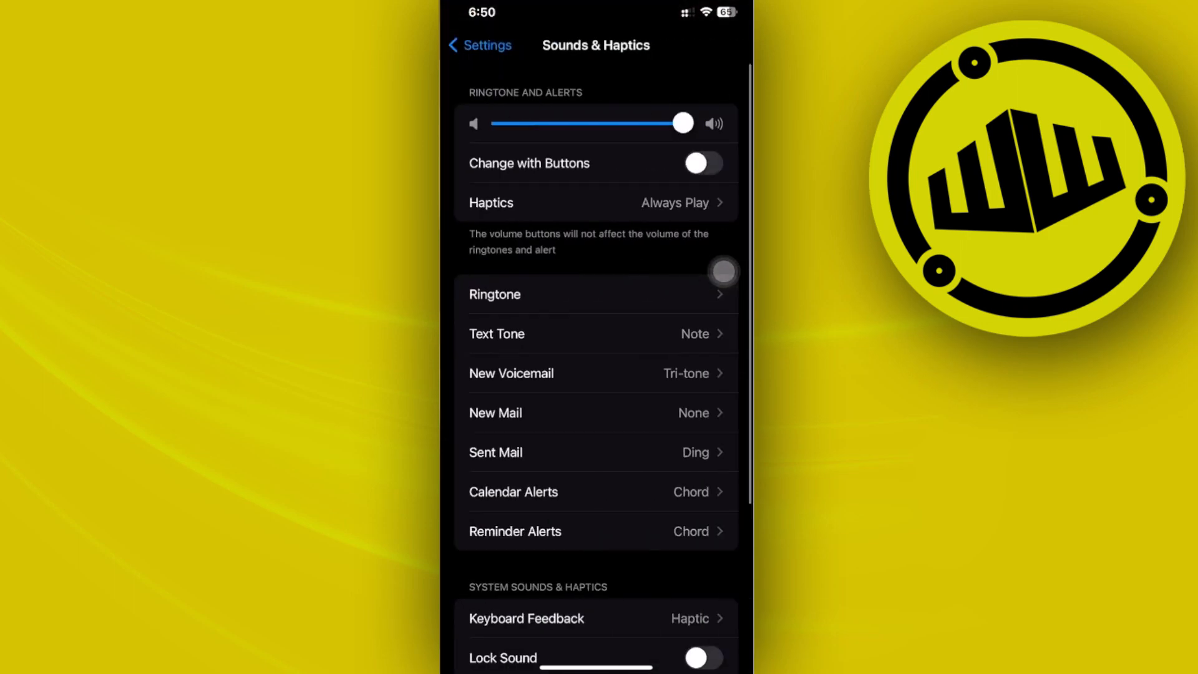
scroll("down", 3)
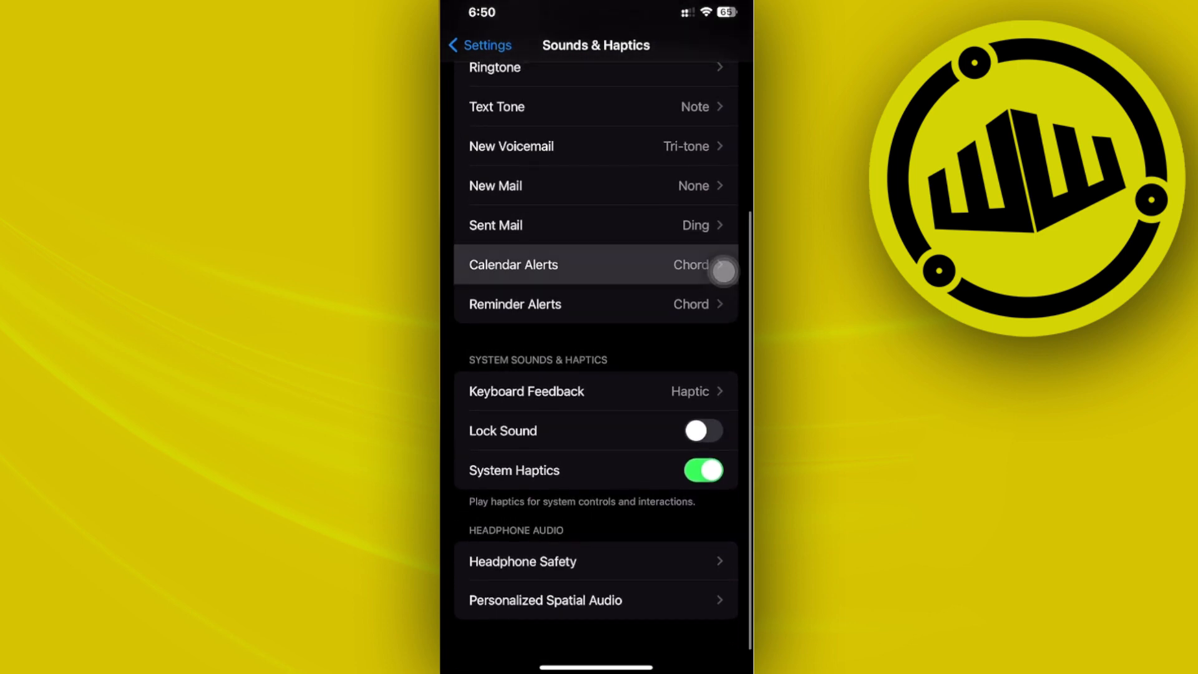
scroll("down", 3)
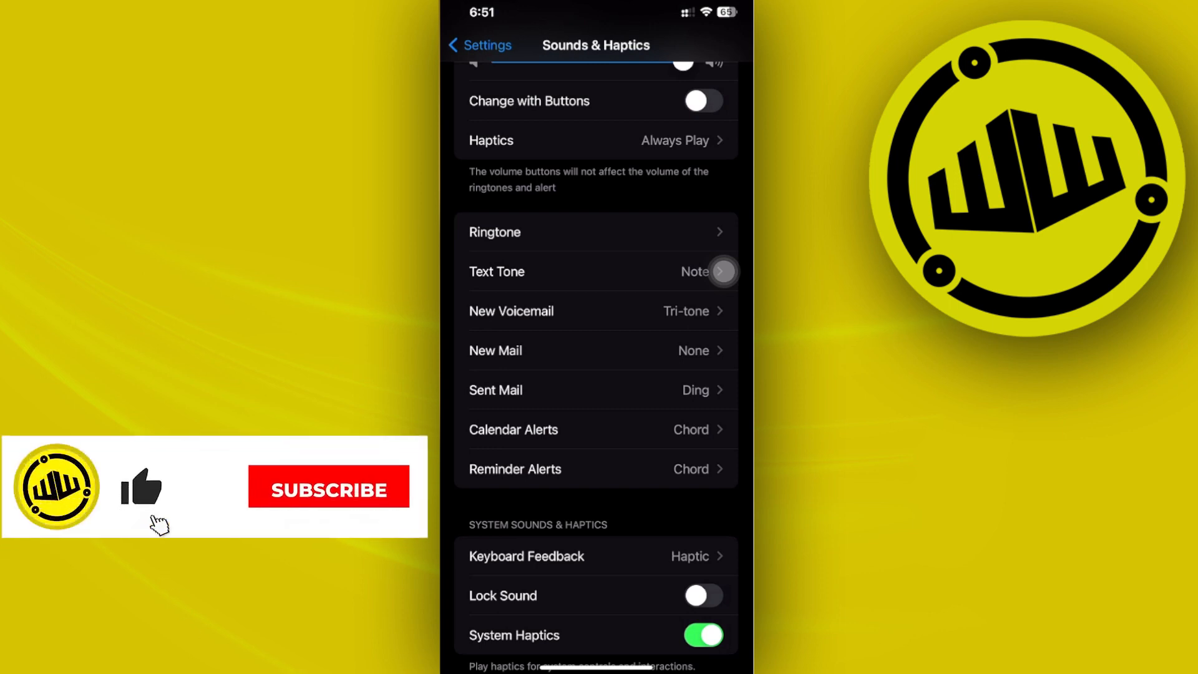
left_click(328, 490)
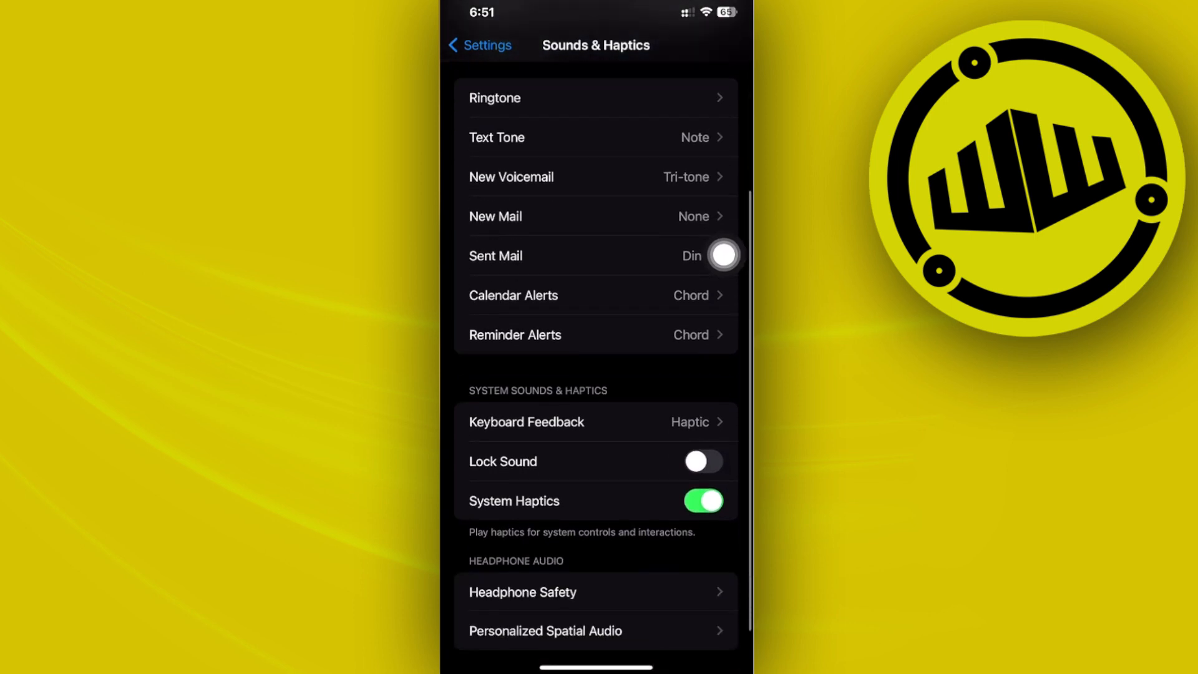
scroll("down", 3)
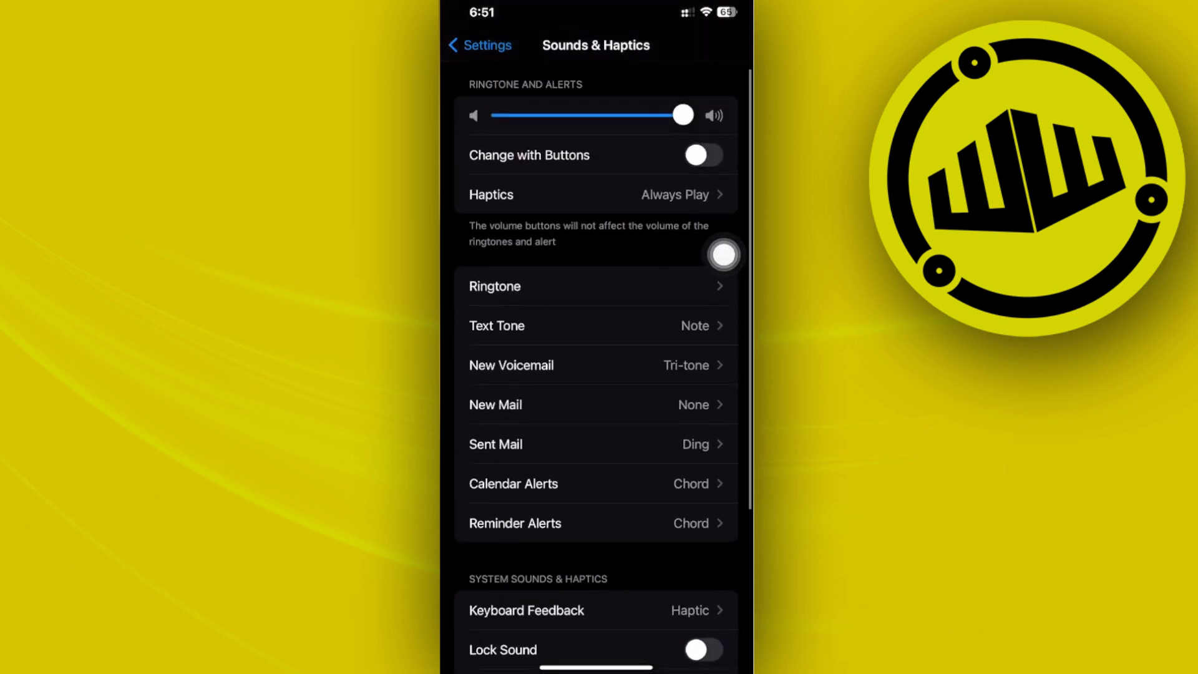
scroll("down", 3)
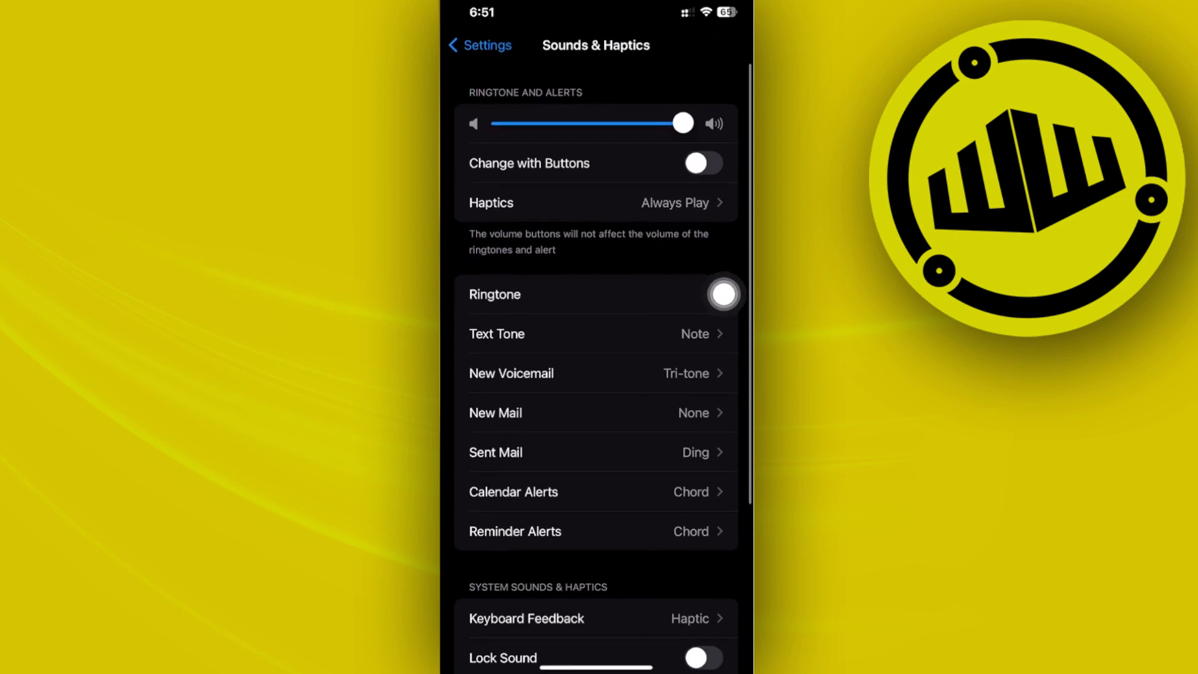